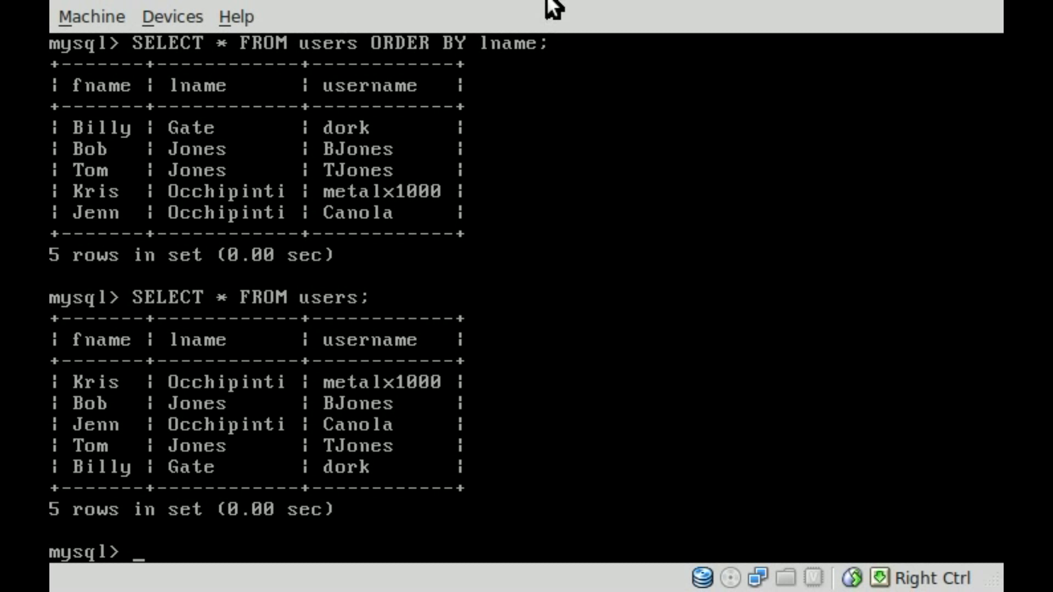
Step: Run SELECT * FROM users WHERE lname='Jones'; to return the two Jones rows
type("SELEC")
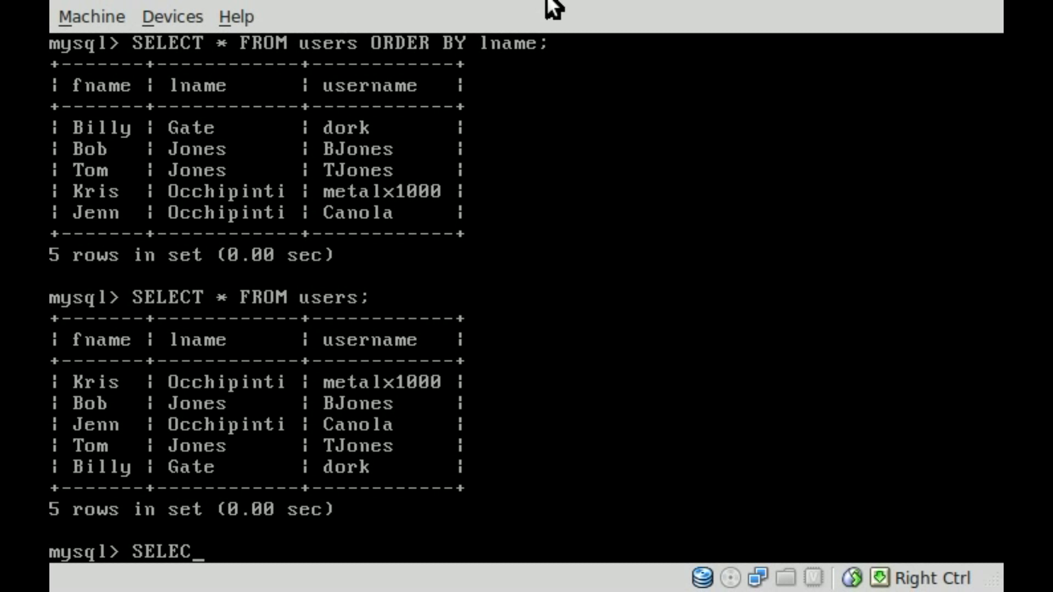
type("T")
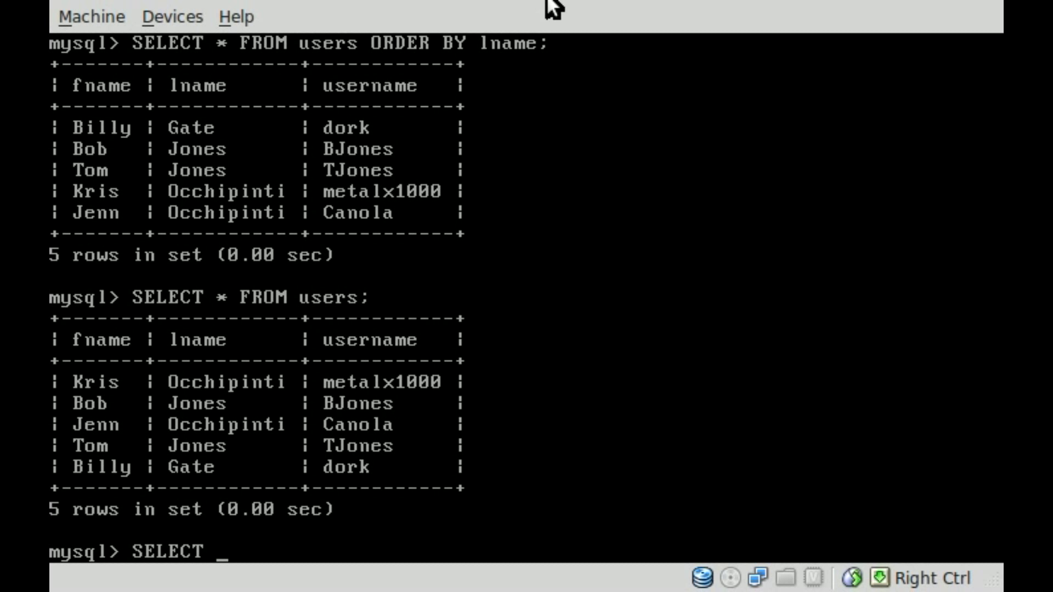
type("*")
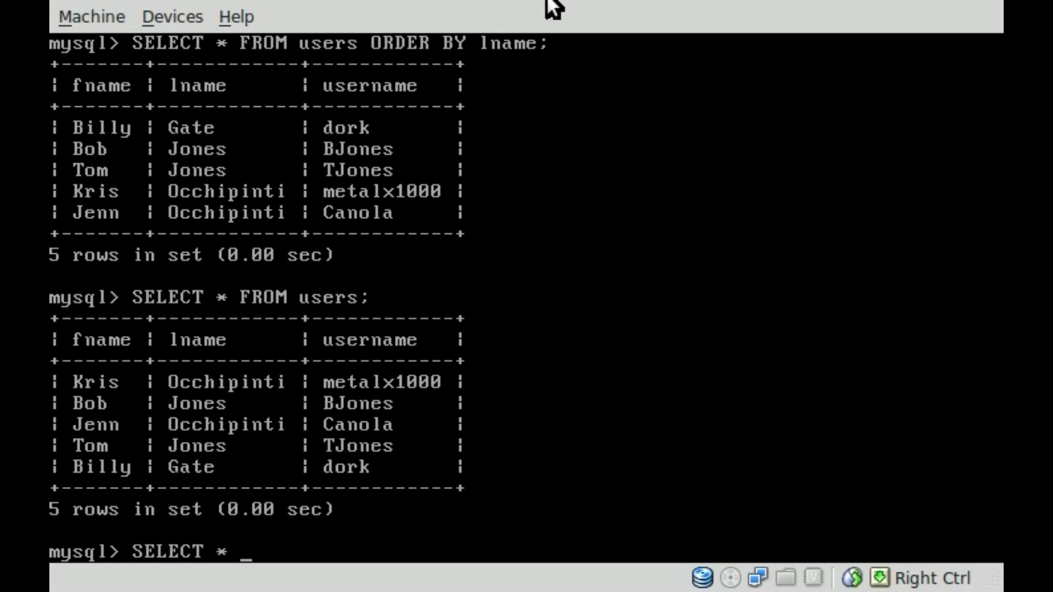
type("FROM")
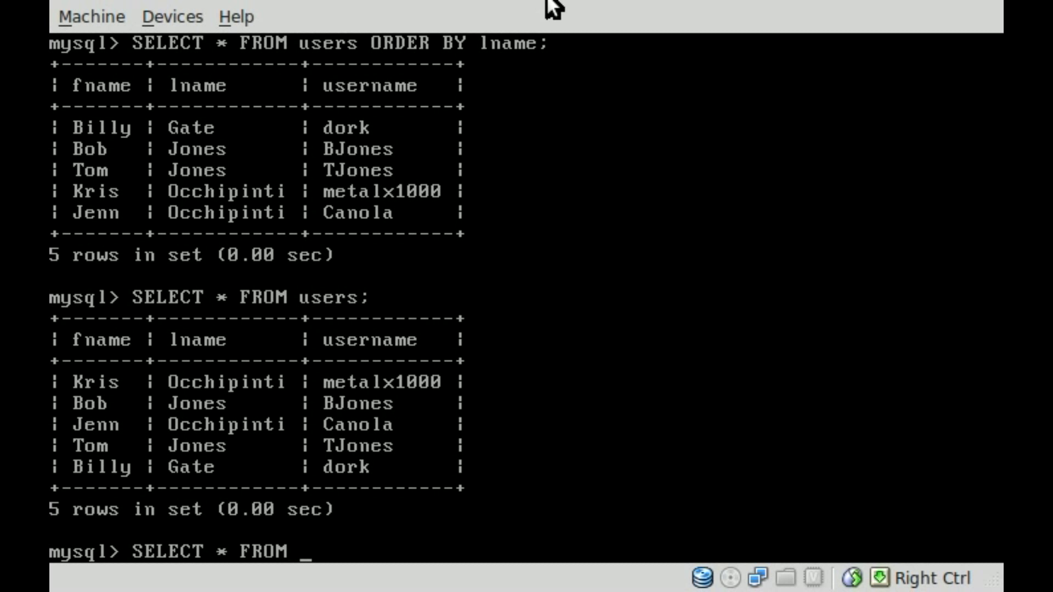
type("users")
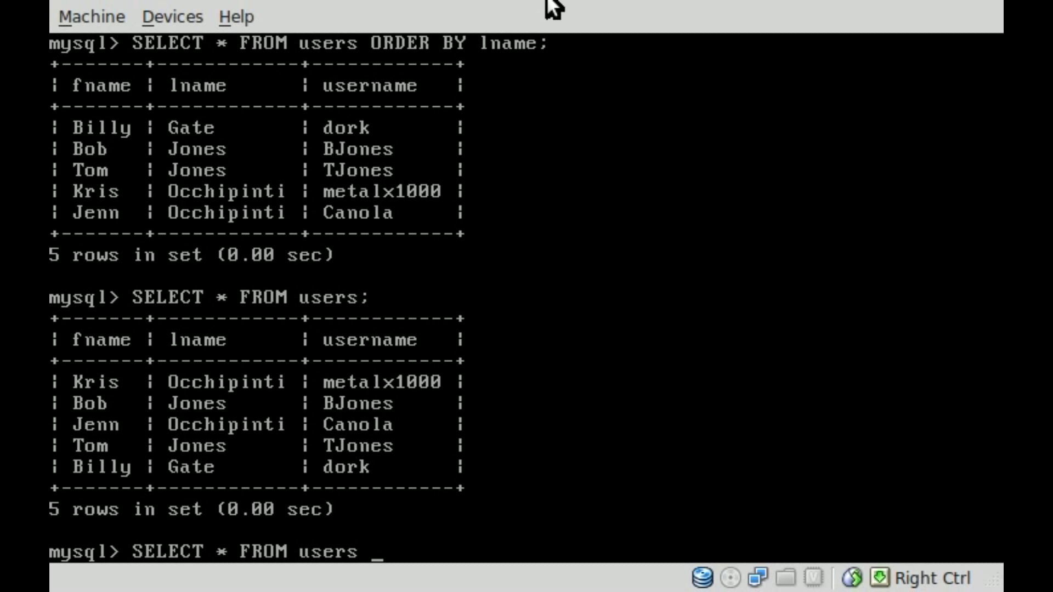
type("WHERE")
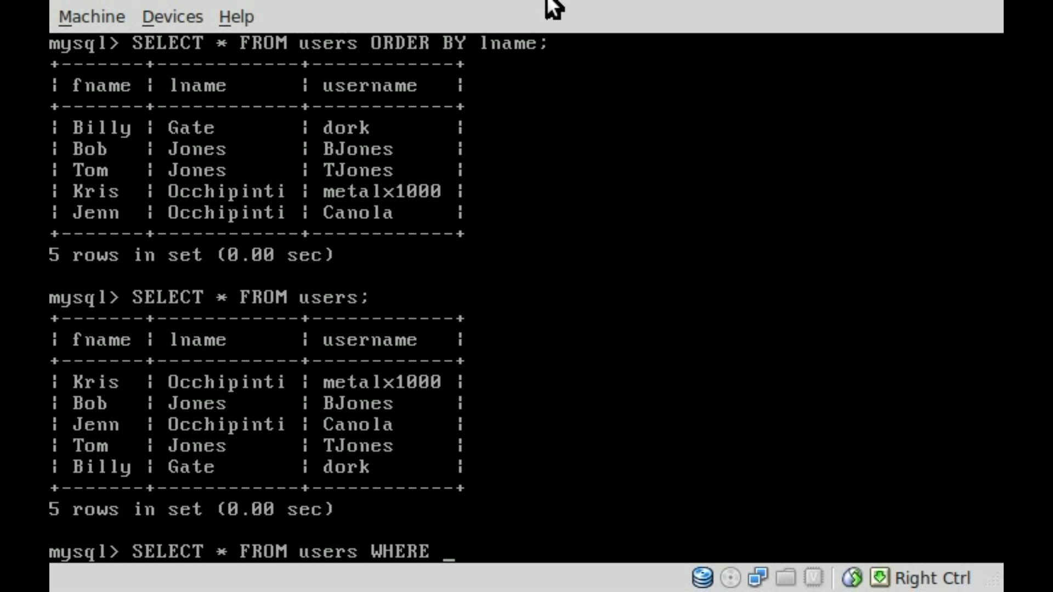
type("lname=")
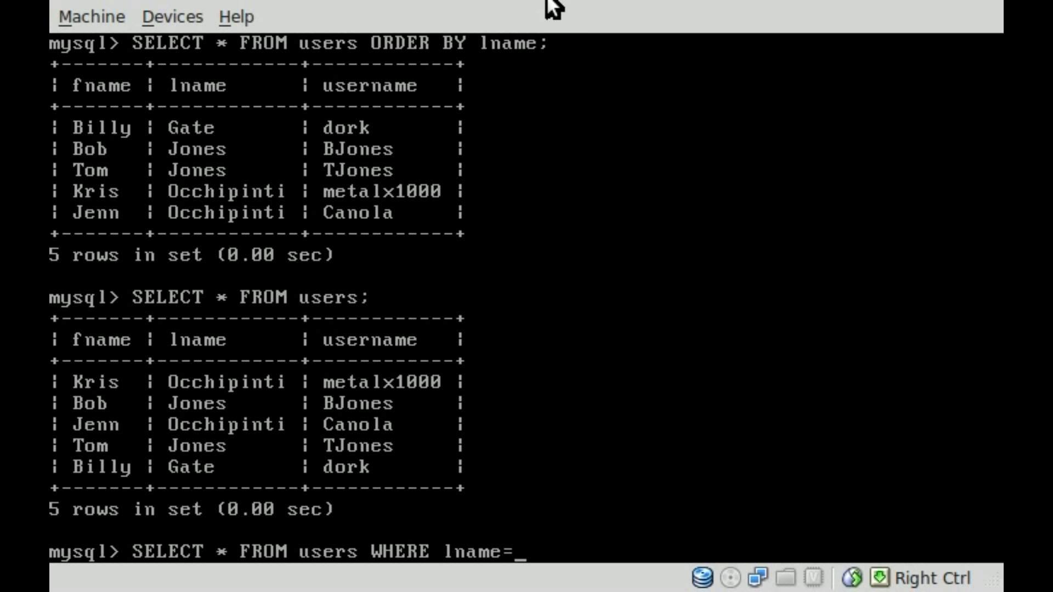
type("jone")
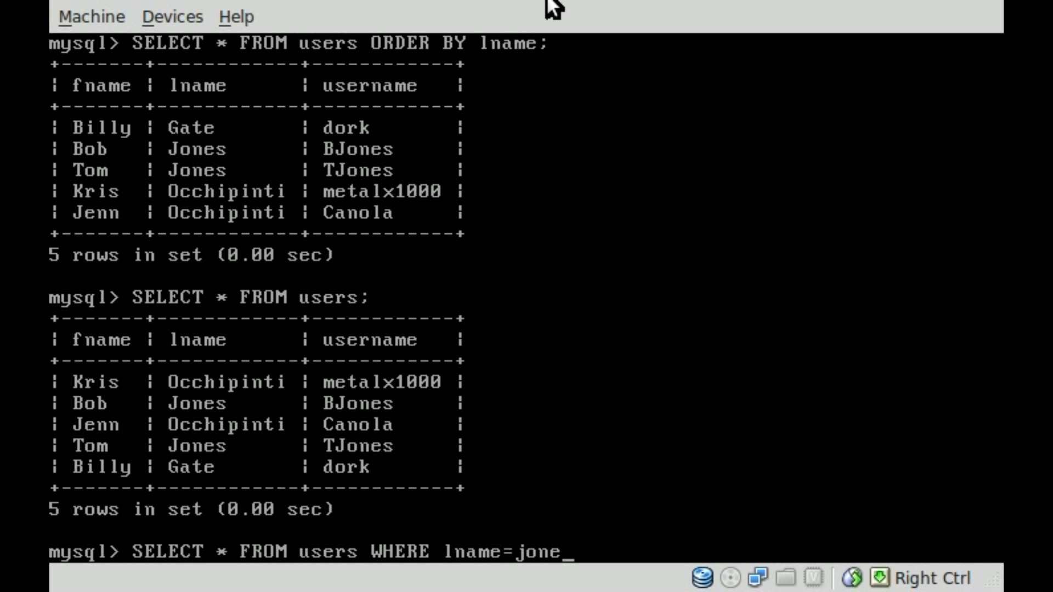
type("s';")
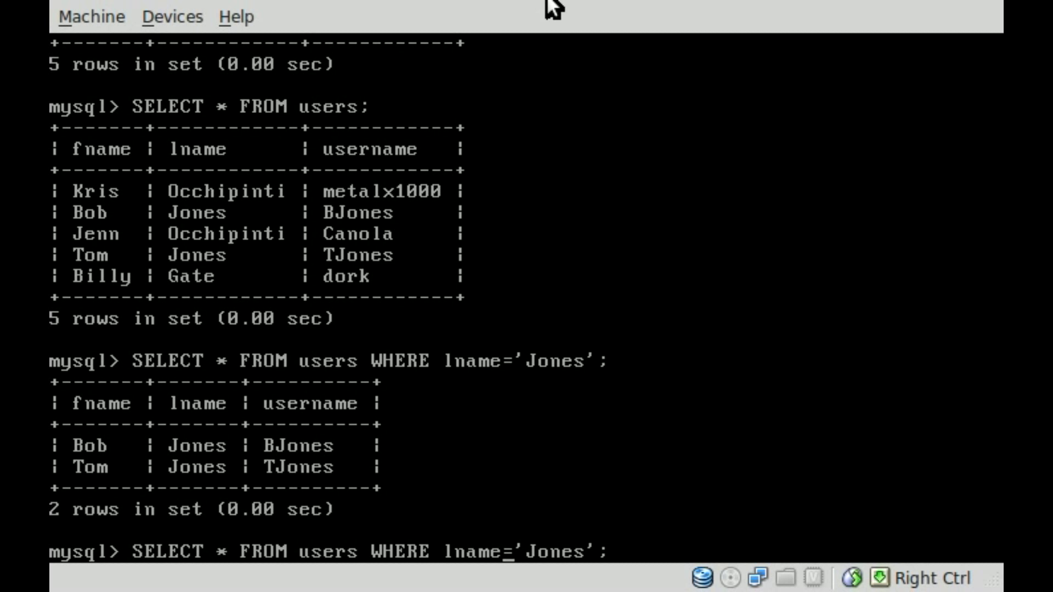
Step: Change the filter to lname!='Jones' and run it, returning the three non-Jones users
type("!")
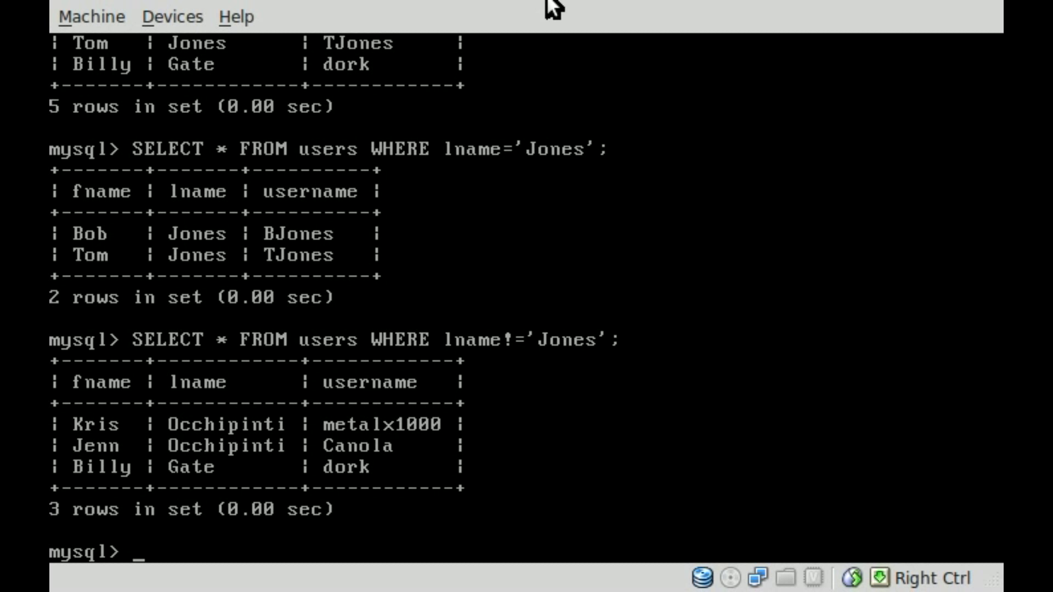
Step: Run SELECT * FROM users WHERE lname!='Gate'; to return the four non-Gate rows
type("SELECT * FROM users WHERE lname!='Jones';")
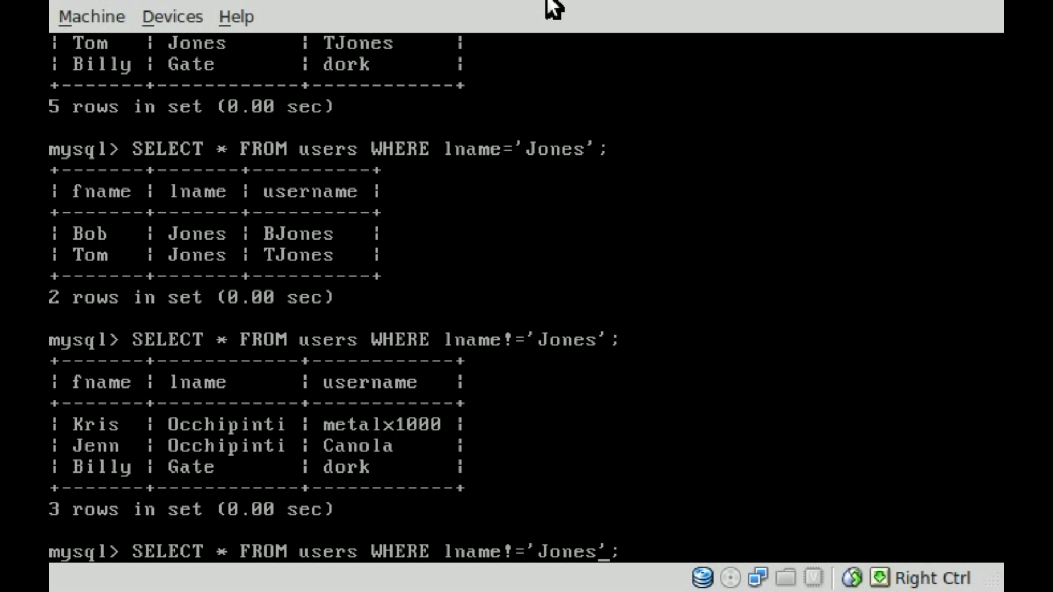
type("Gatre")
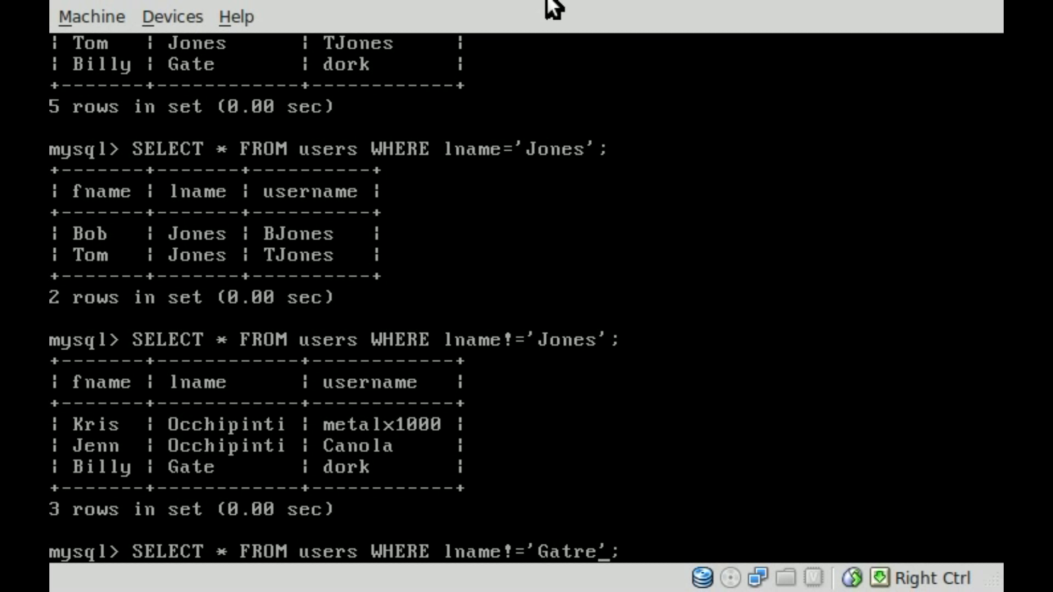
key("Return")
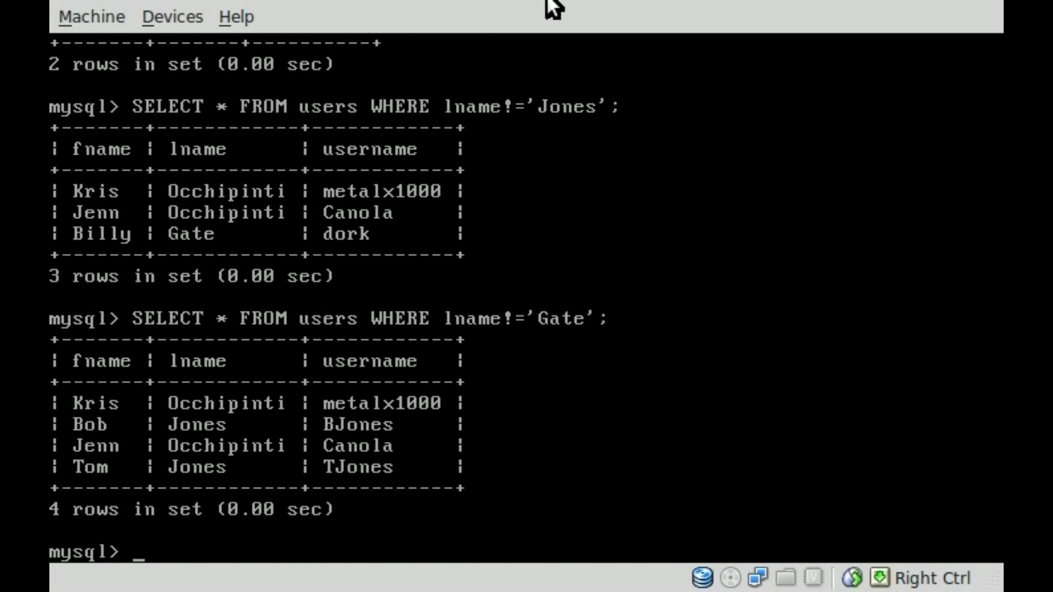
Step: Run SELECT * FROM users WHERE lname!='Occhipinti'; to return the three non-Occhipinti rows
type("SELECT * FROM users WHERE lname!='Gate';")
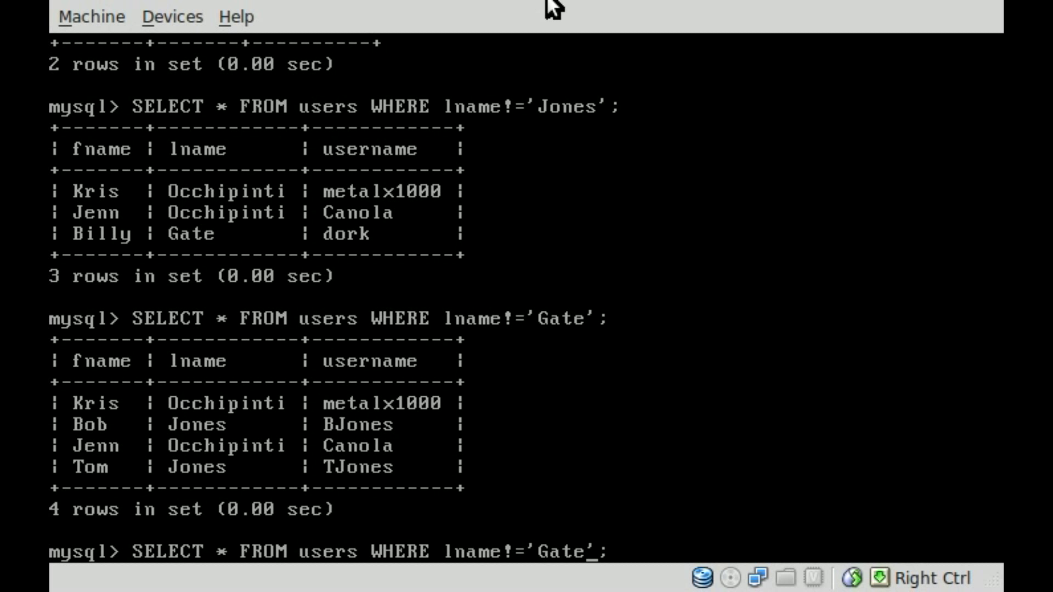
type("Occhipinti")
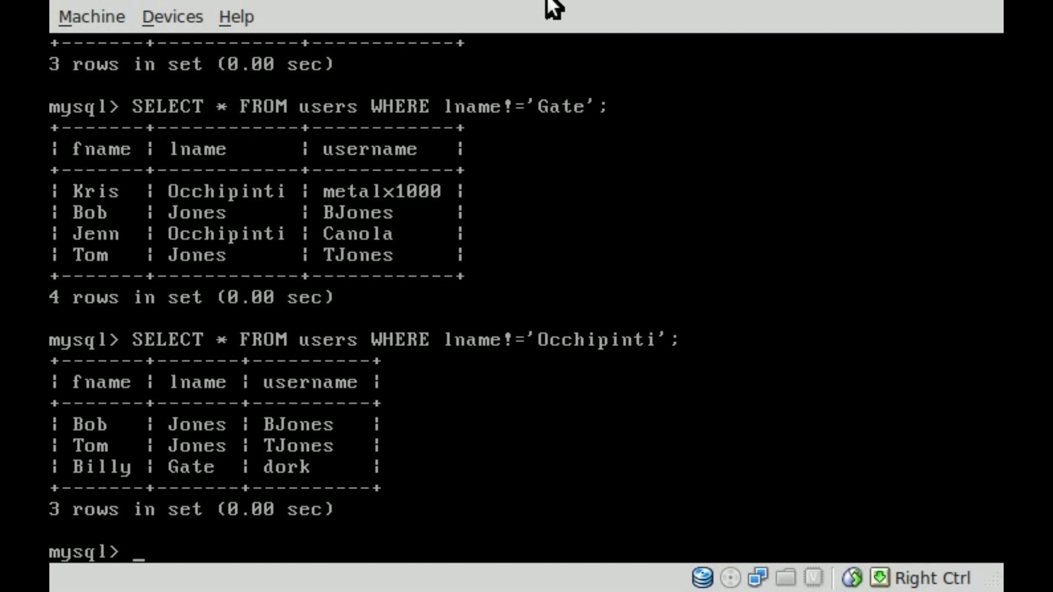
type("SELECT * FROM users WHERE lname!='Occhipinti';")
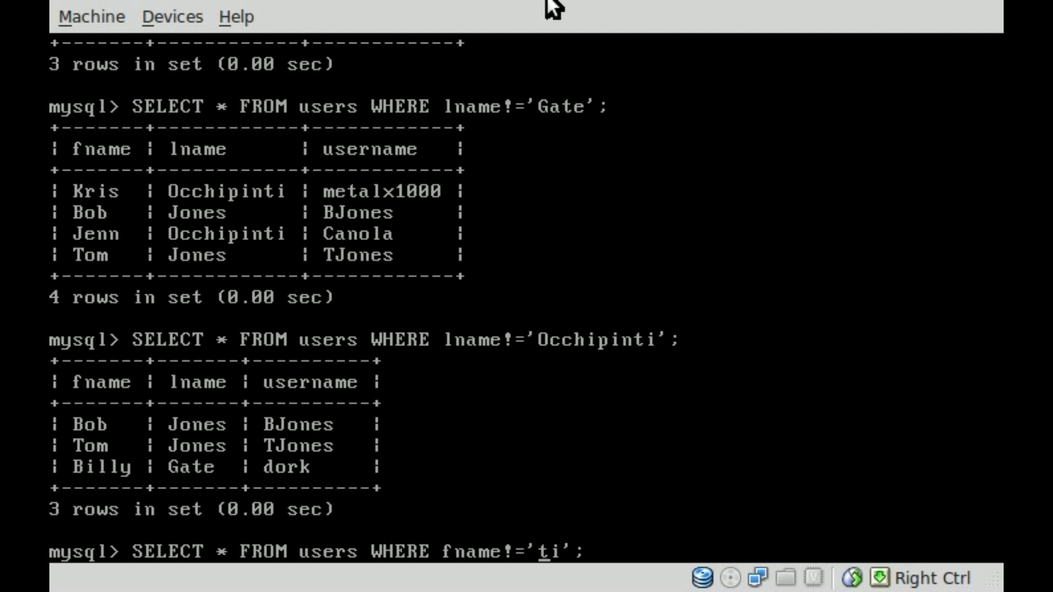
Step: Run SELECT * FROM users WHERE fname!='Bob'; to return the four users not named Bob
type("Bob")
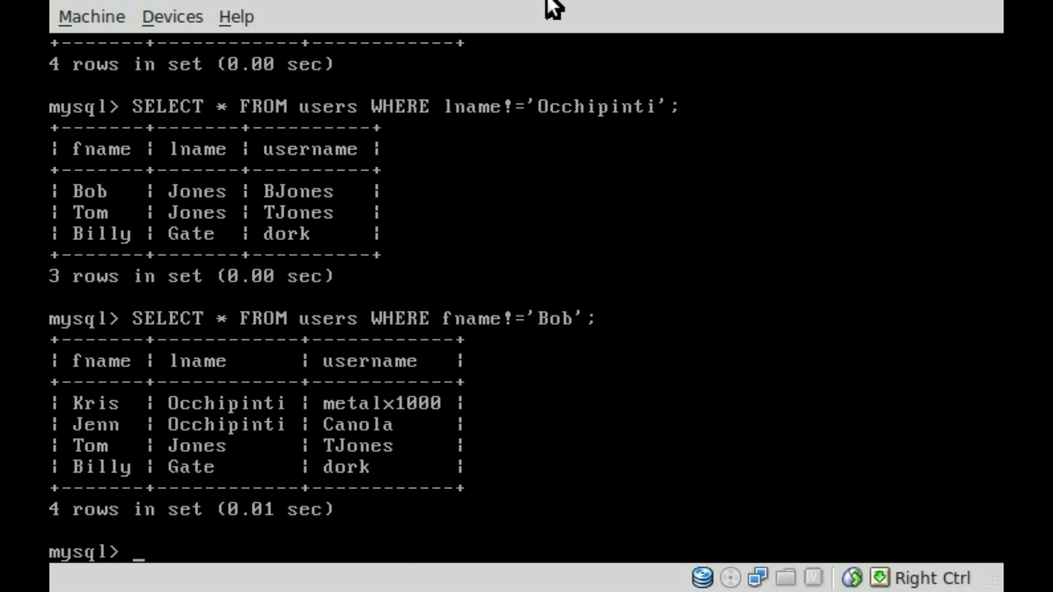
type("SELECT * FROM users WHERE fname!='B';")
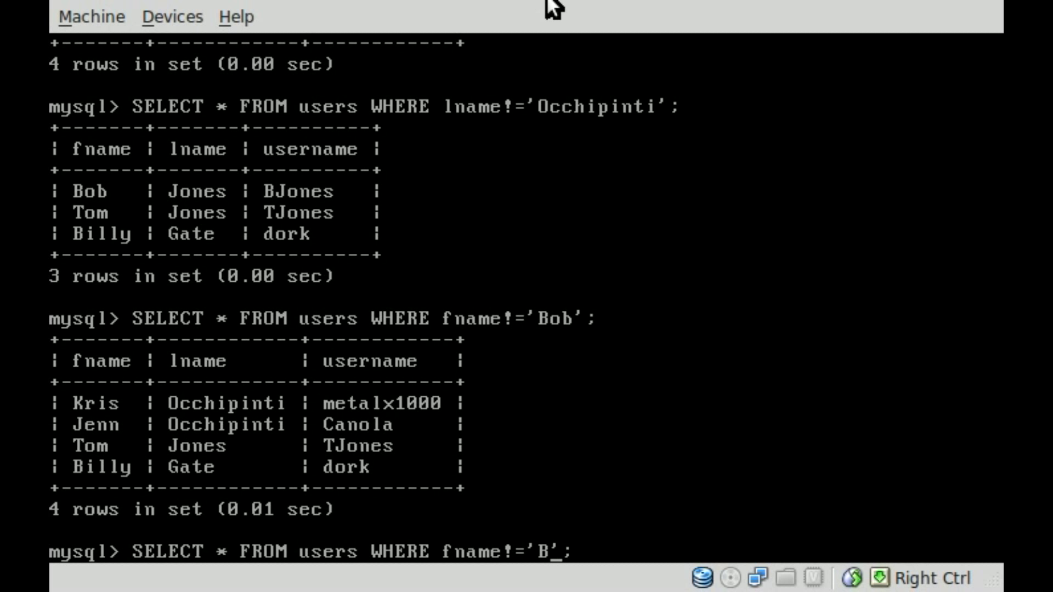